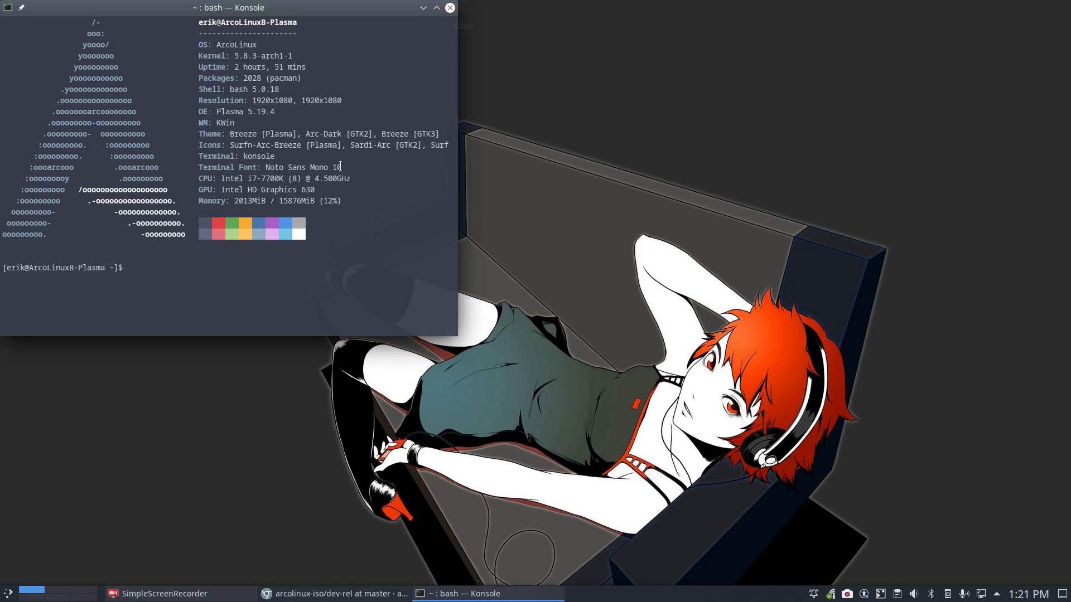
{"action": "mouse_move", "coordinate": [450, 7]}
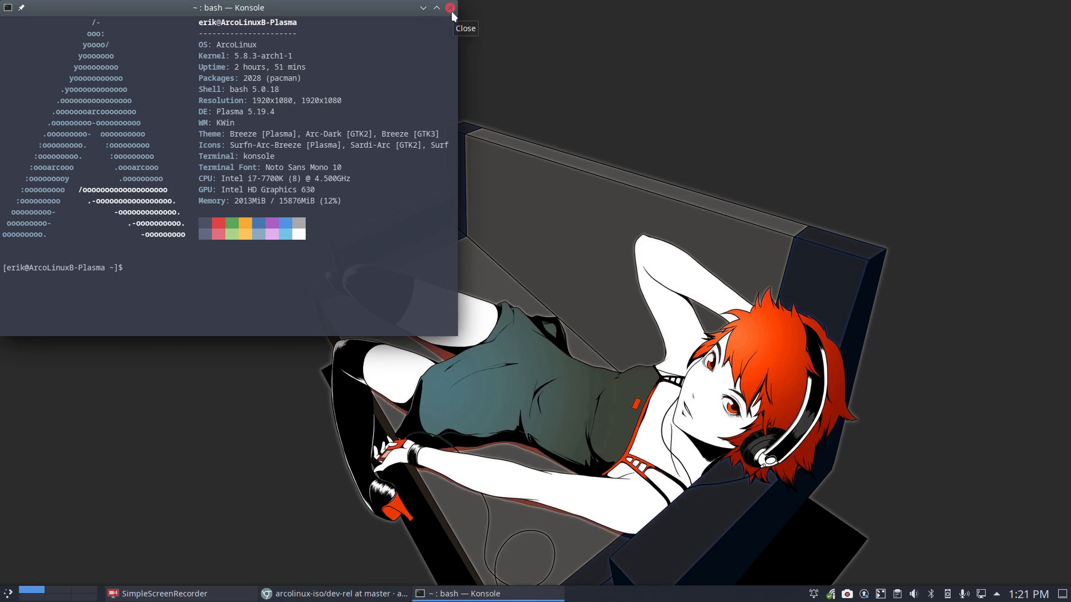
- Close the Konsole window showing system information
{"action": "left_click", "coordinate": [451, 7]}
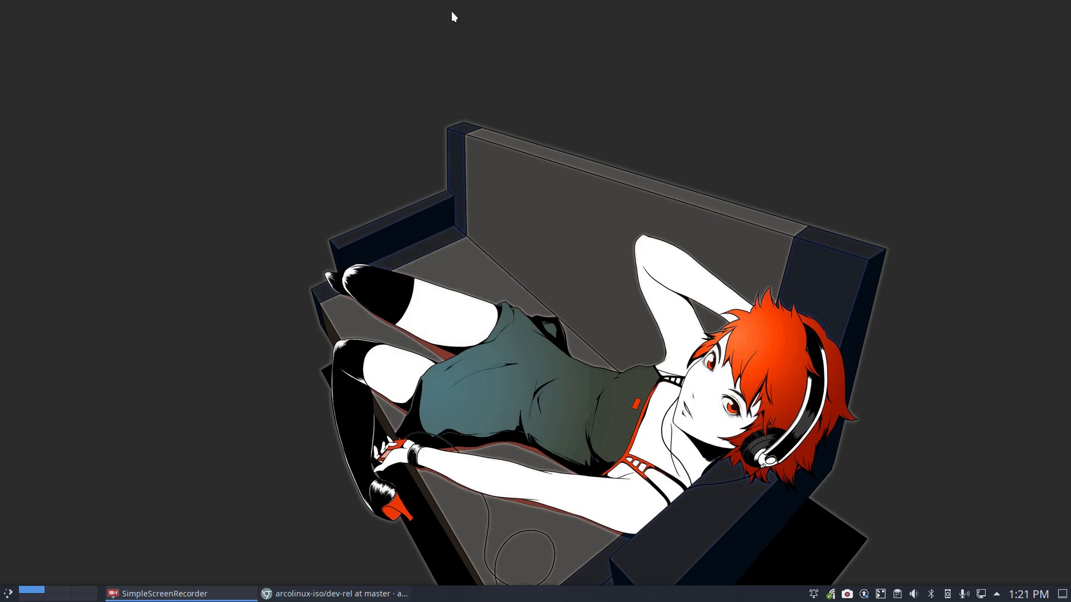
{"action": "mouse_move", "coordinate": [433, 19]}
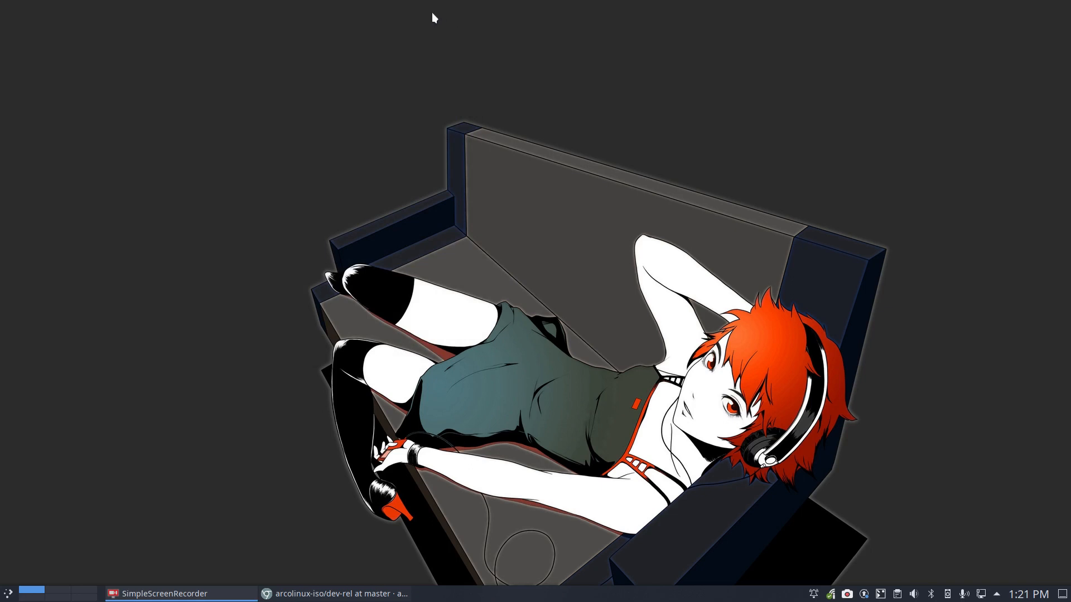
{"action": "mouse_move", "coordinate": [372, 208]}
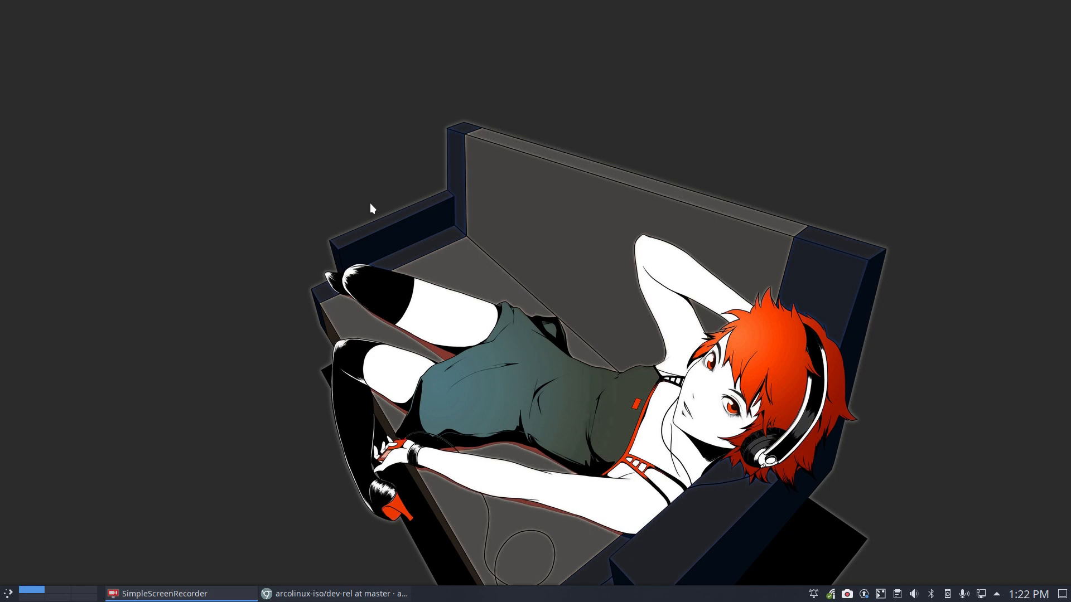
{"action": "mouse_move", "coordinate": [831, 539]}
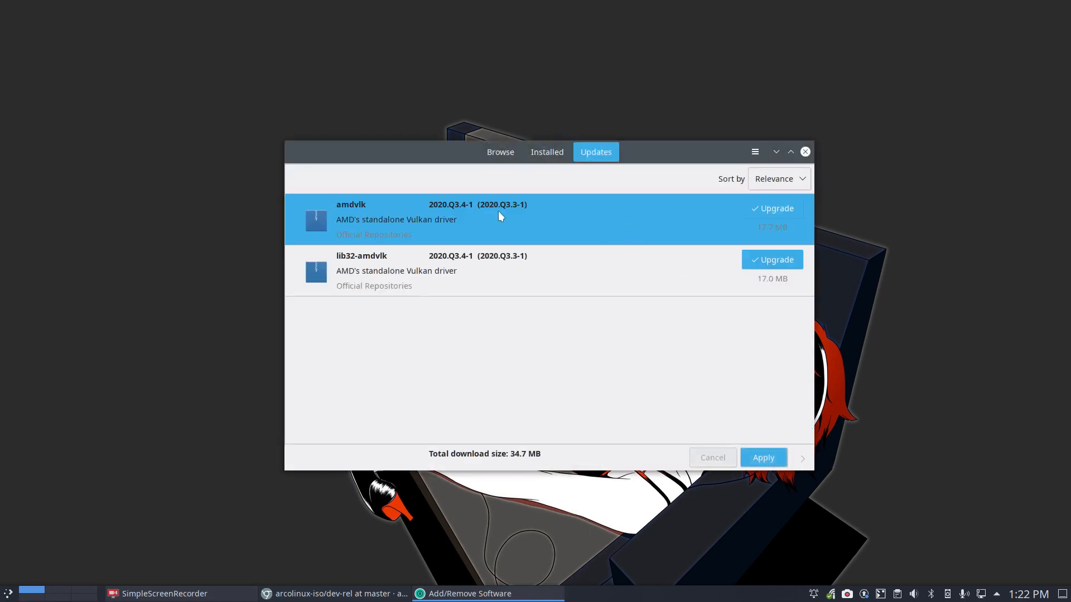
- Browse featured software in Add/Remove Software and open the package search field
{"action": "left_click", "coordinate": [500, 152]}
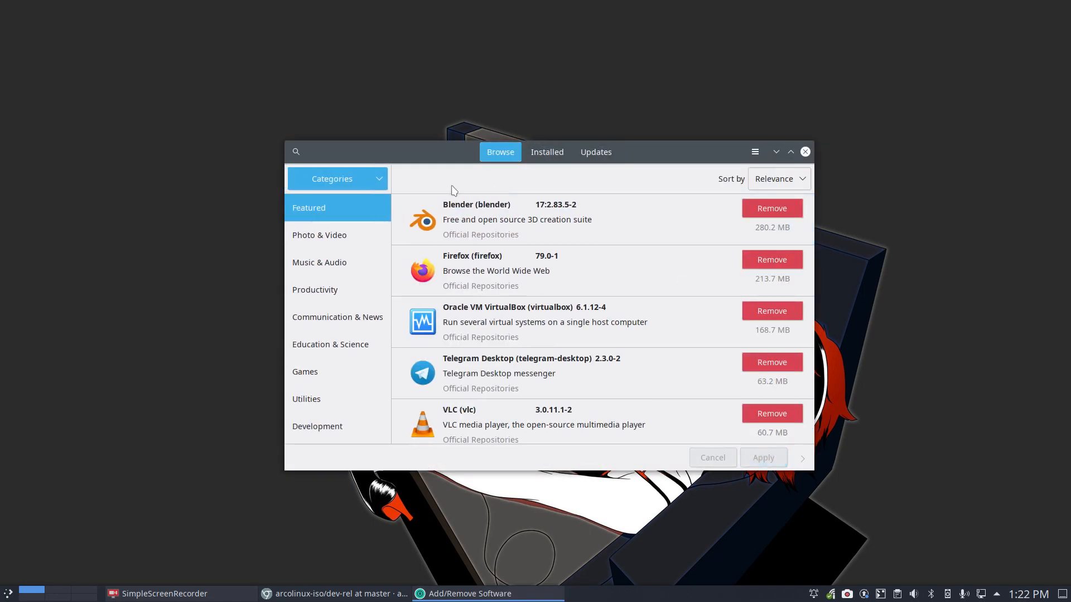
{"action": "left_click", "coordinate": [296, 151]}
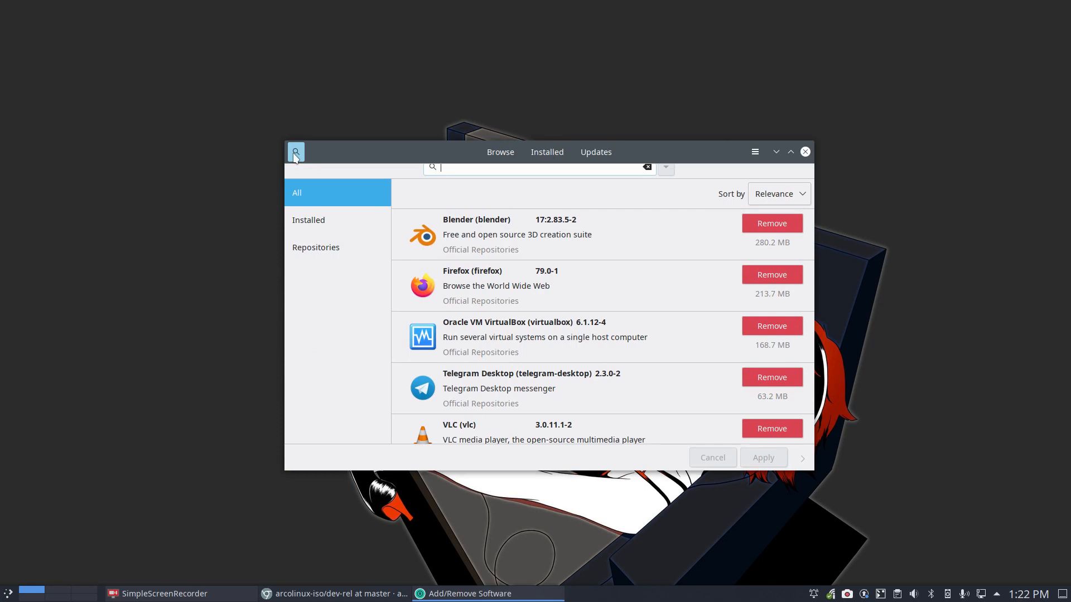
- Search for 'conky' and scroll through the matching packages
{"action": "type", "text": "conky-"}
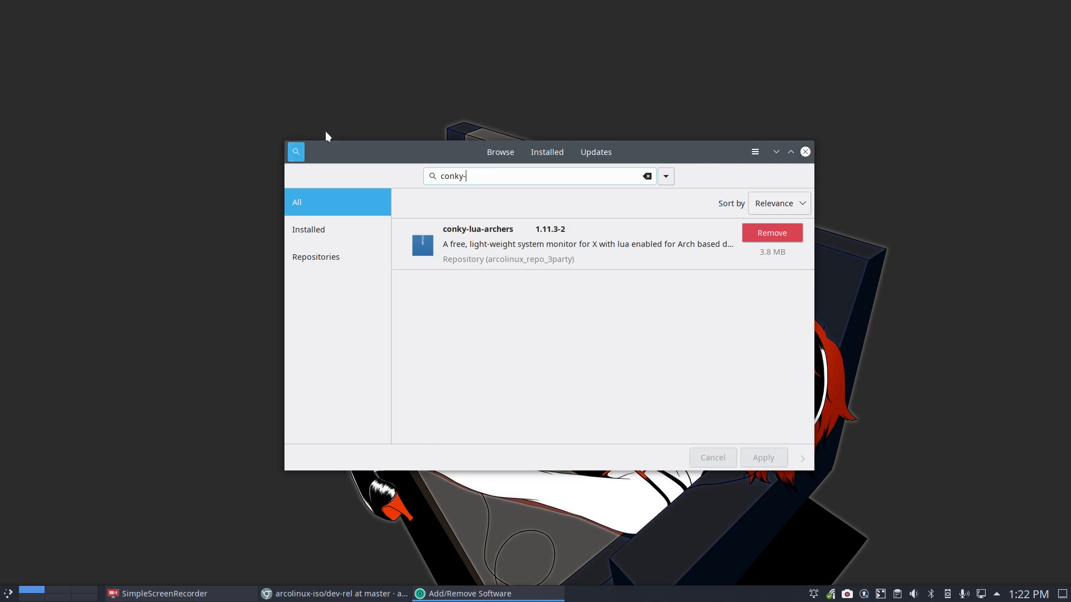
{"action": "key", "text": "BackSpace"}
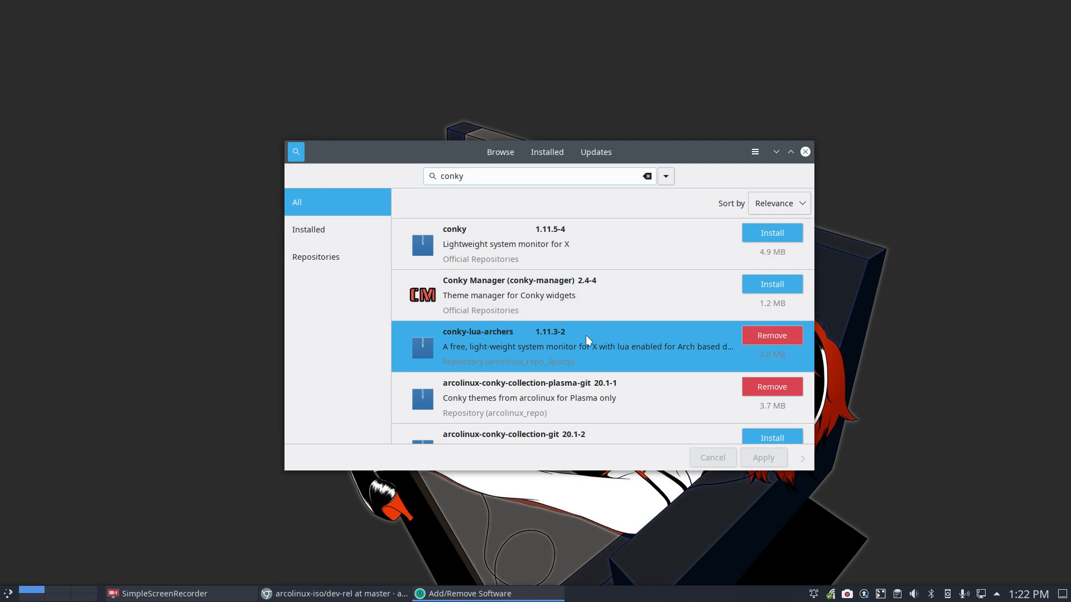
{"action": "scroll", "scroll_direction": "down", "scroll_amount": 3}
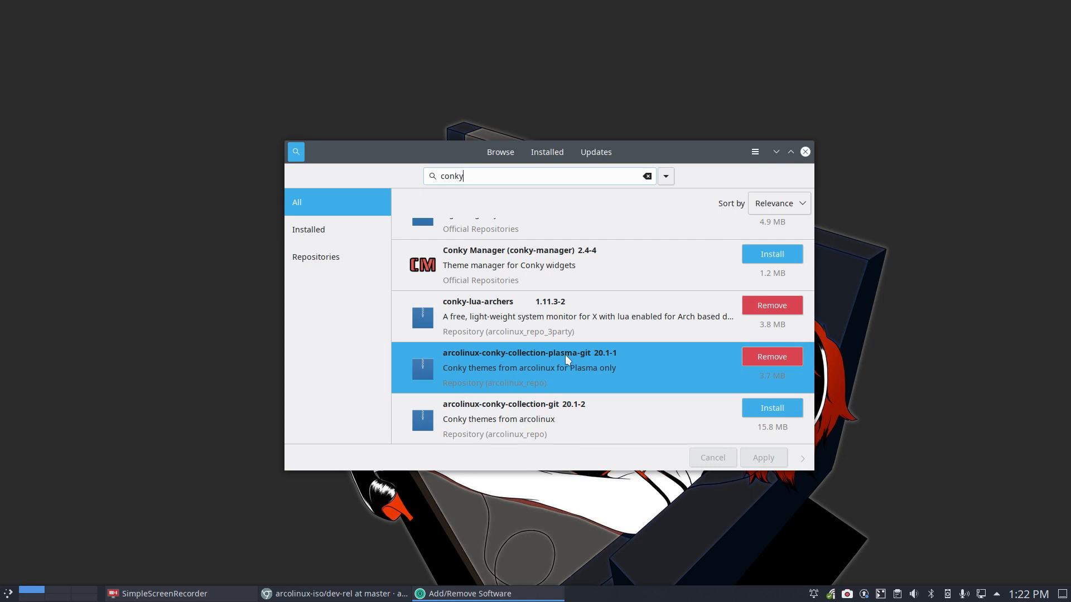
{"action": "scroll", "scroll_direction": "down", "scroll_amount": 3}
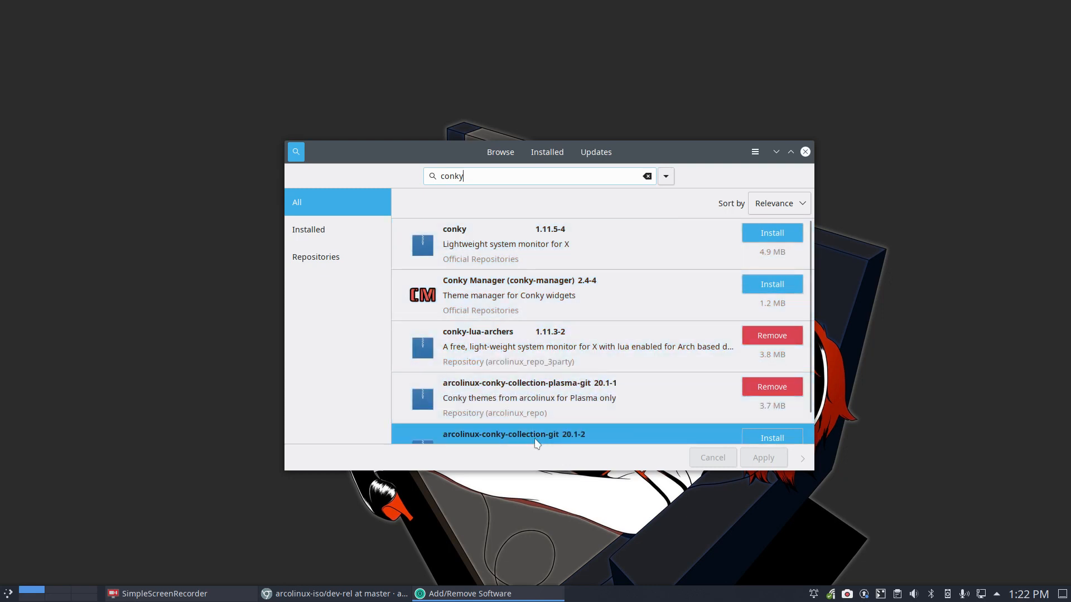
{"action": "mouse_move", "coordinate": [577, 362]}
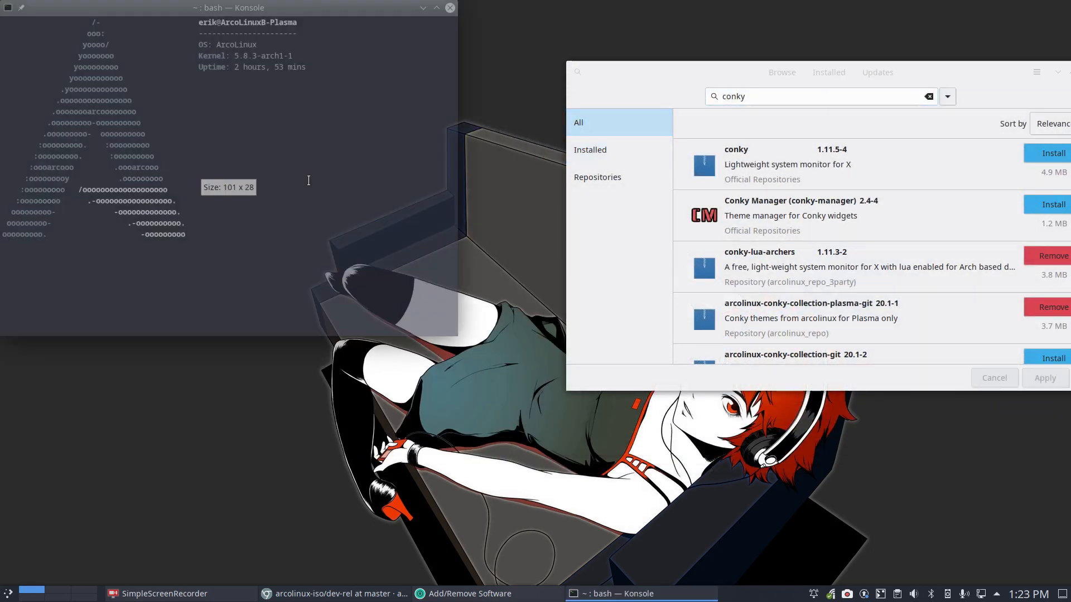
- Type 'update' at the Konsole prompt, then erase it
{"action": "type", "text": "upd"}
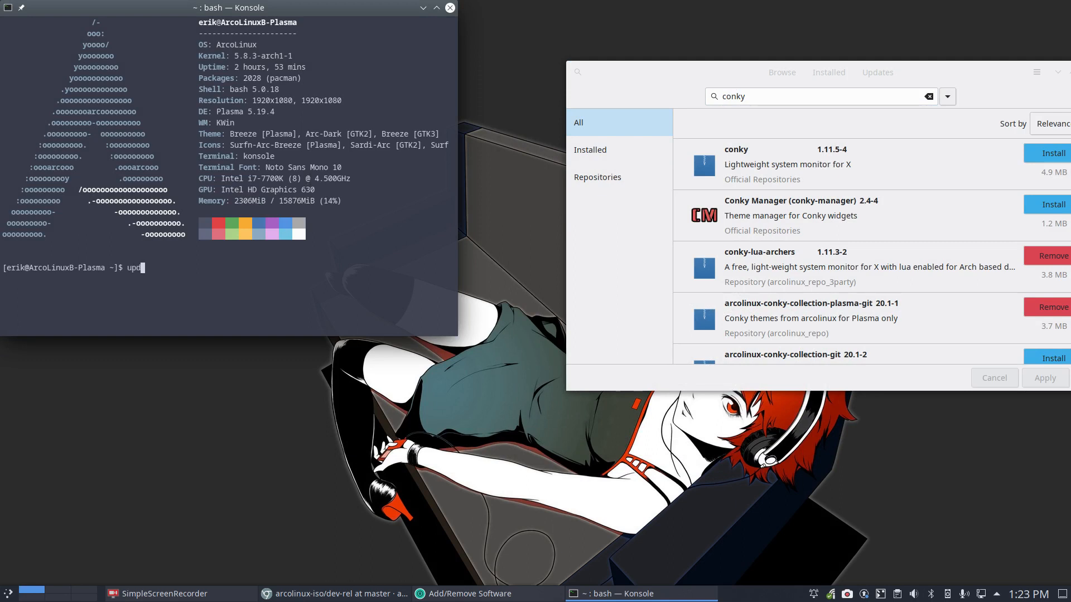
{"action": "type", "text": "ate"}
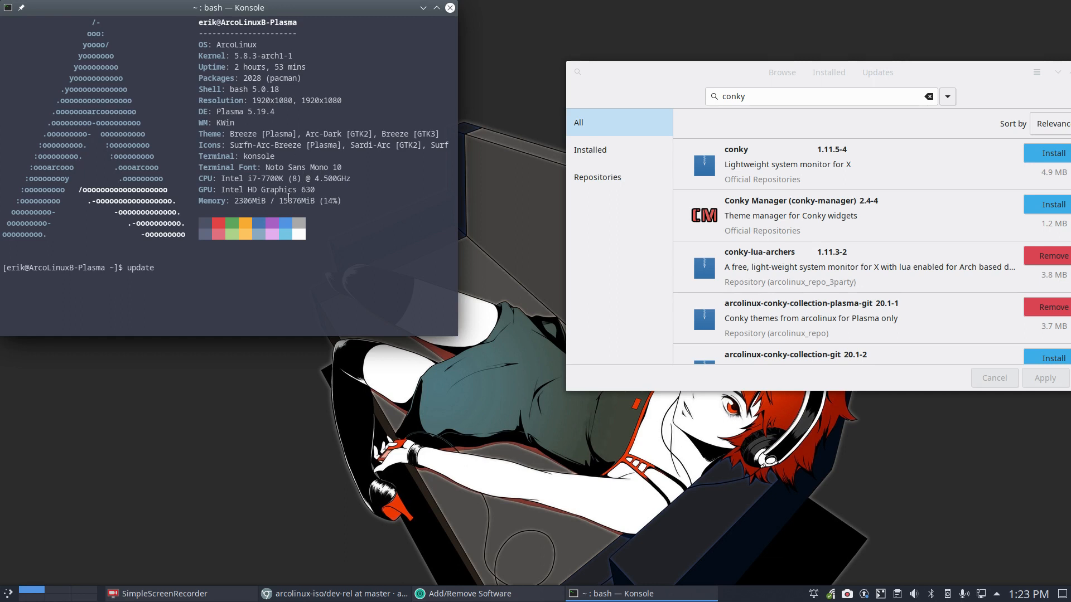
{"action": "key", "text": "Backspace"}
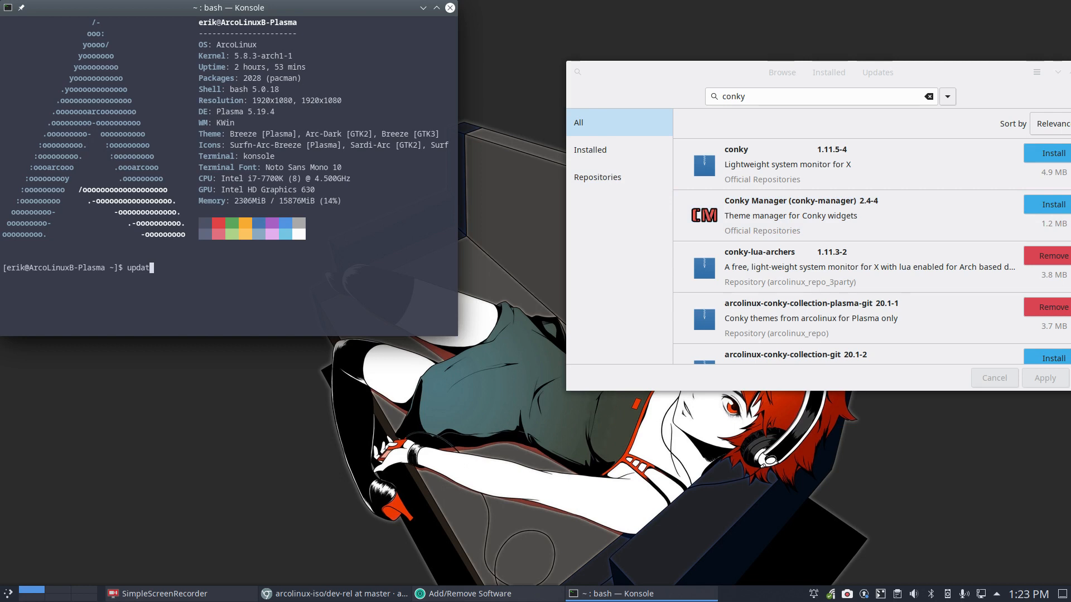
- Enter the command 'yay conky-lua', fixing the 'conkly' typo
{"action": "type", "text": "yay"}
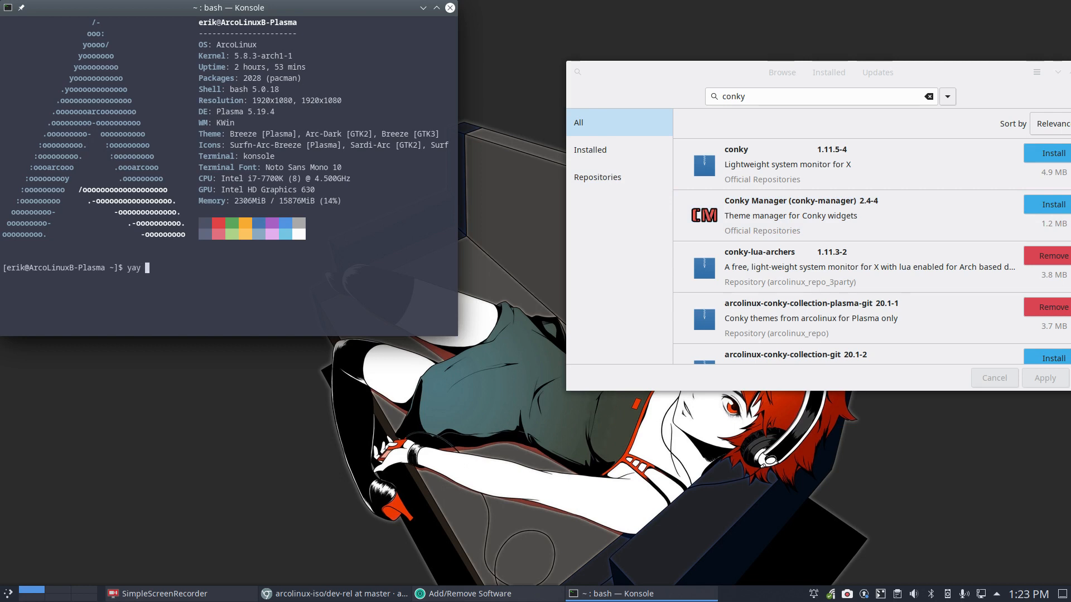
{"action": "type", "text": "conkly"}
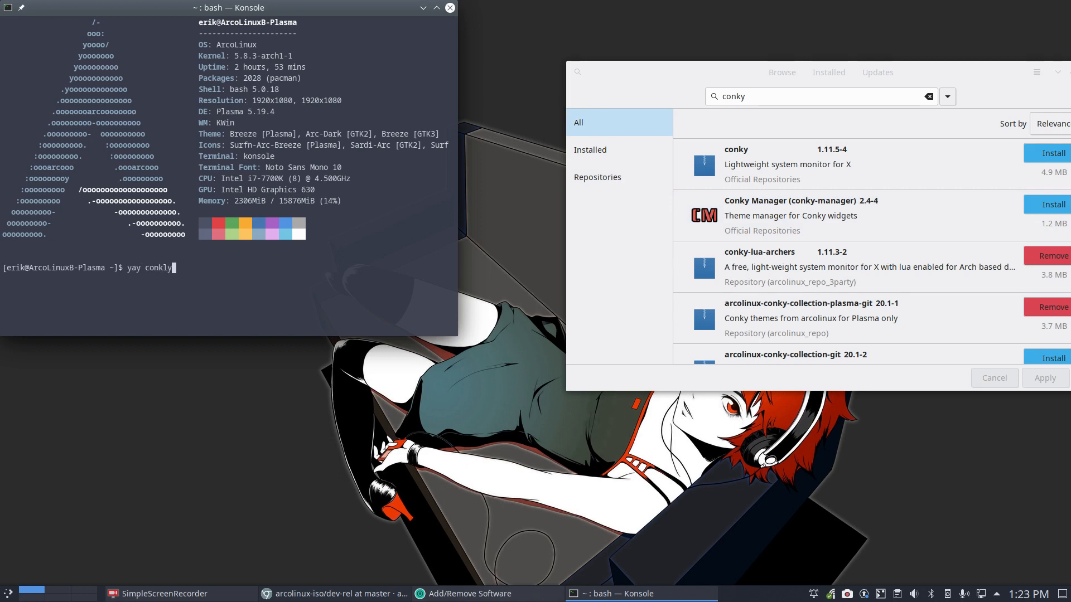
{"action": "key", "text": "BackSpace"}
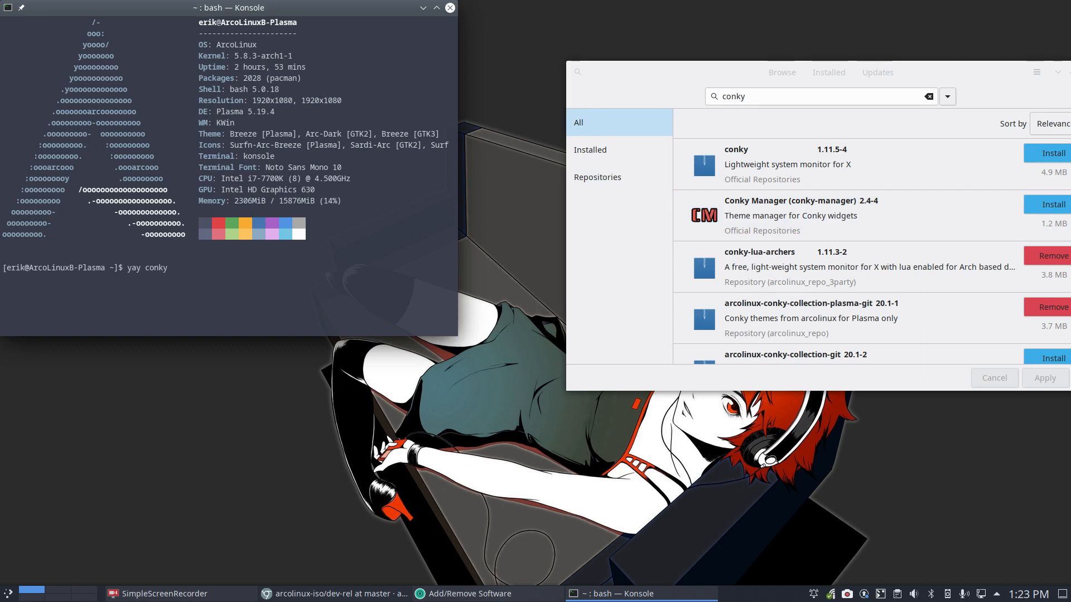
{"action": "type", "text": "-lua-archers"}
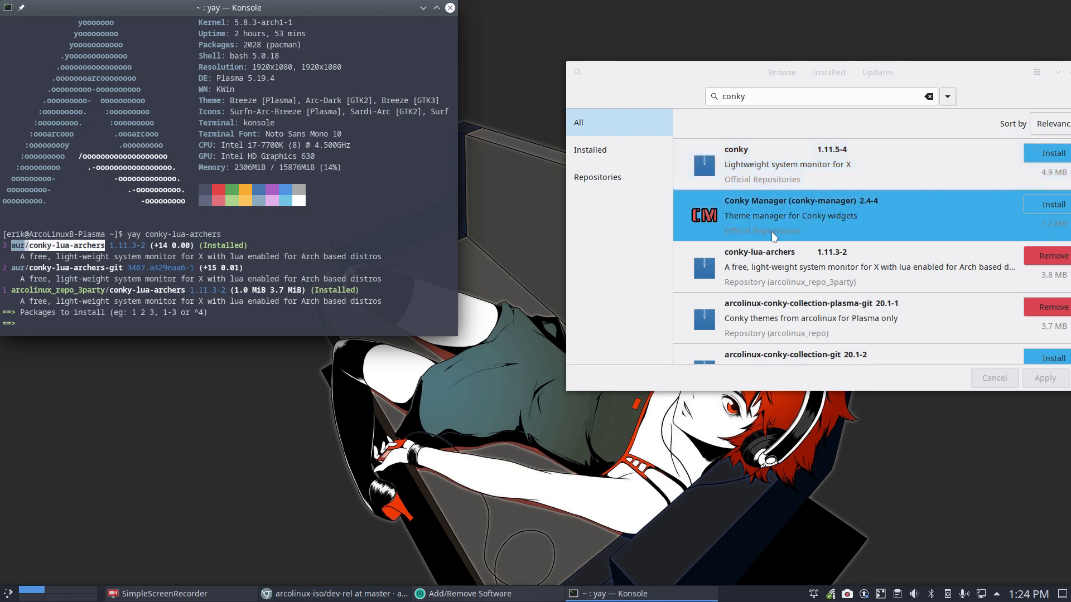
- Open the conky-lua-archers package details in Add/Remove Software
{"action": "left_click", "coordinate": [758, 267]}
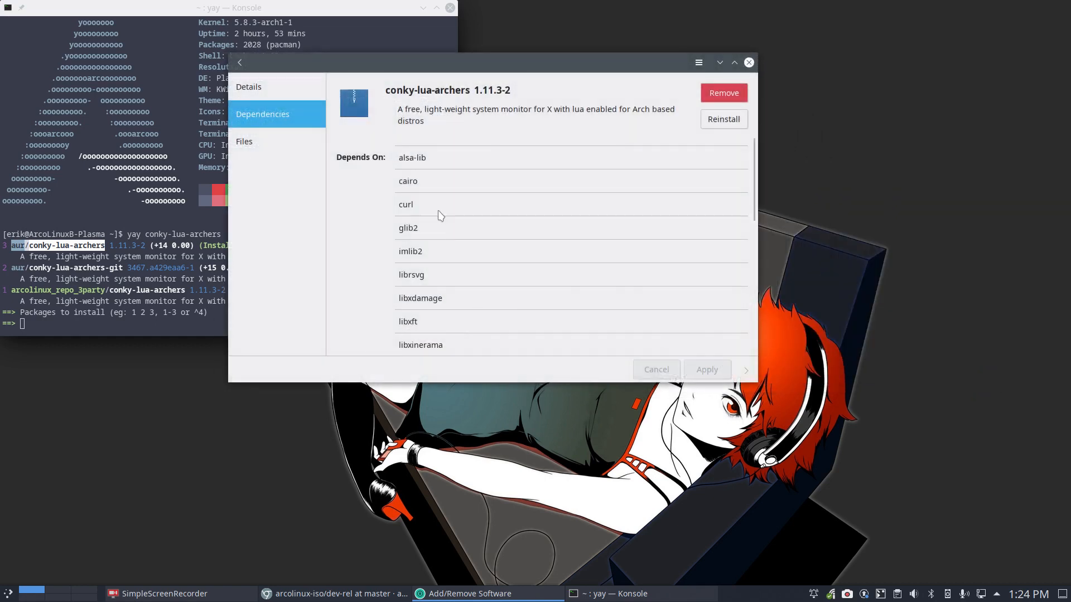
{"action": "mouse_move", "coordinate": [412, 244]}
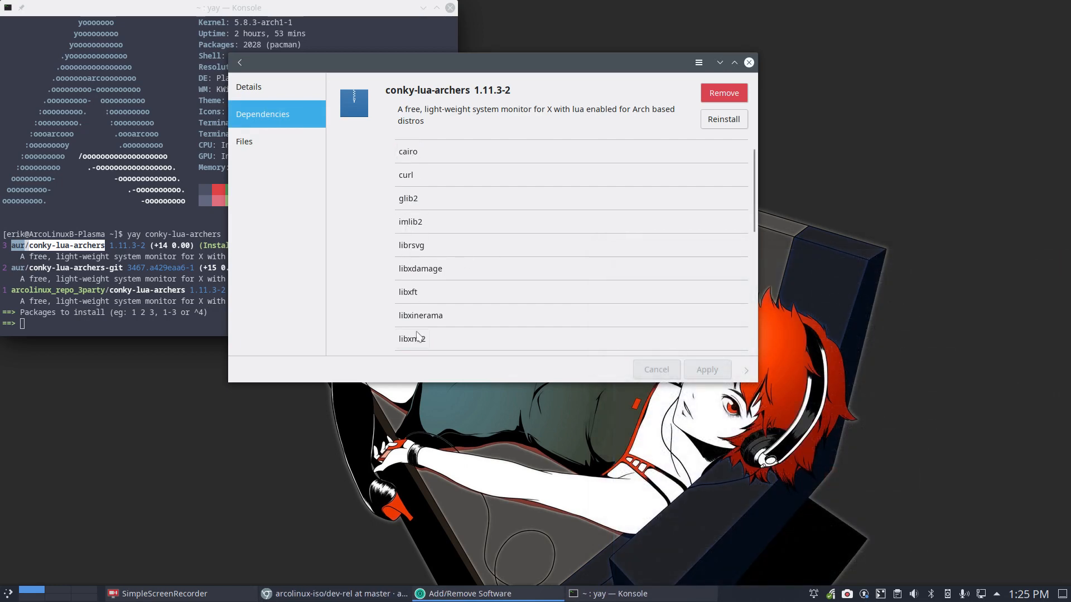
- Scroll through the conky-lua-archers dependencies, then close Add/Remove Software
{"action": "scroll", "scroll_direction": "down", "scroll_amount": 3}
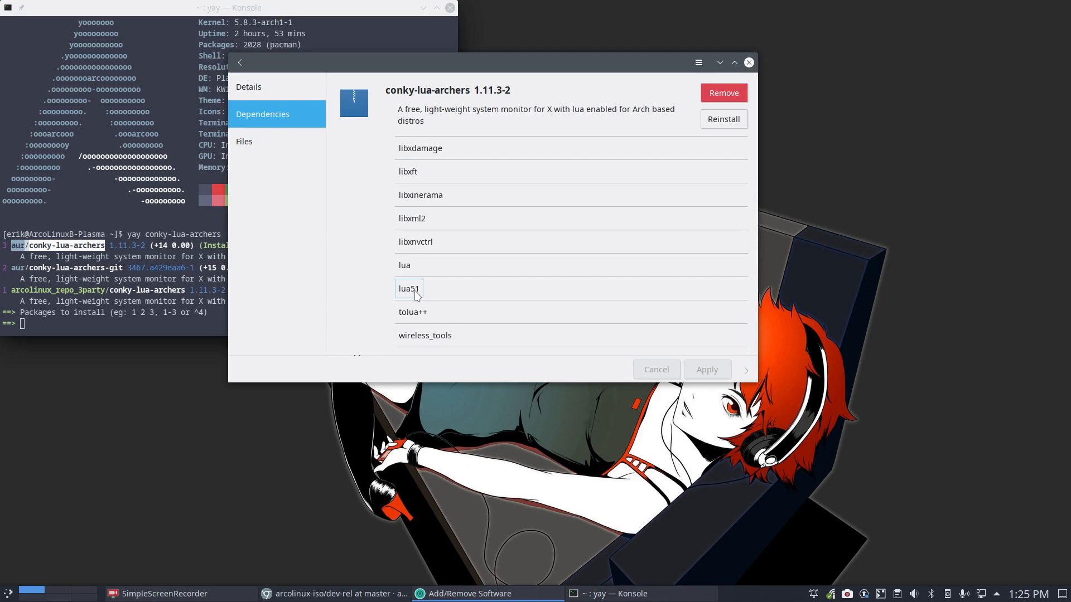
{"action": "mouse_move", "coordinate": [417, 267]}
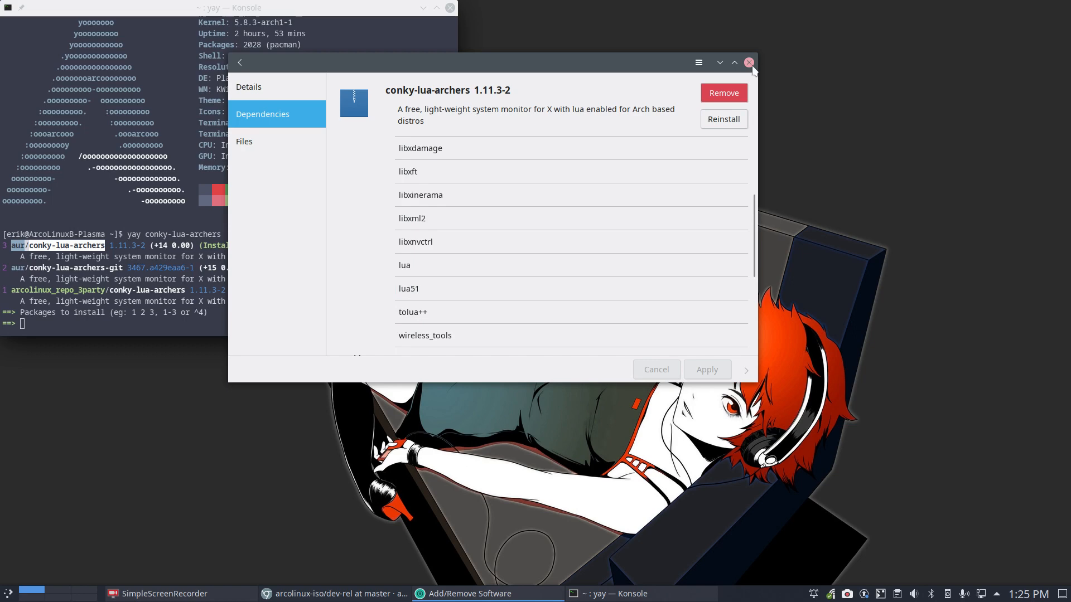
{"action": "left_click", "coordinate": [749, 62]}
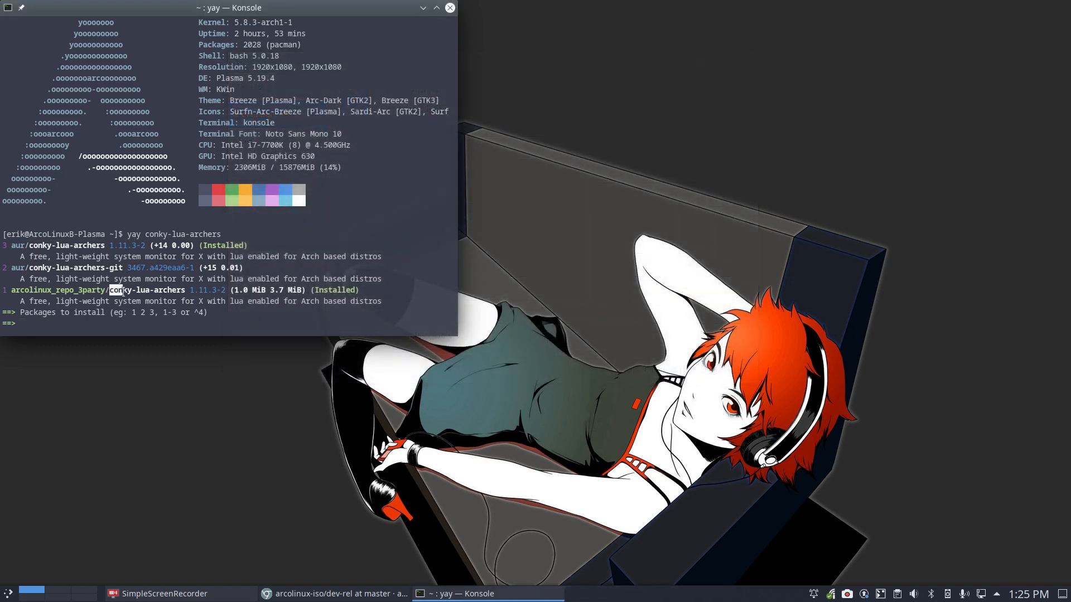
{"action": "double_click", "coordinate": [147, 290]}
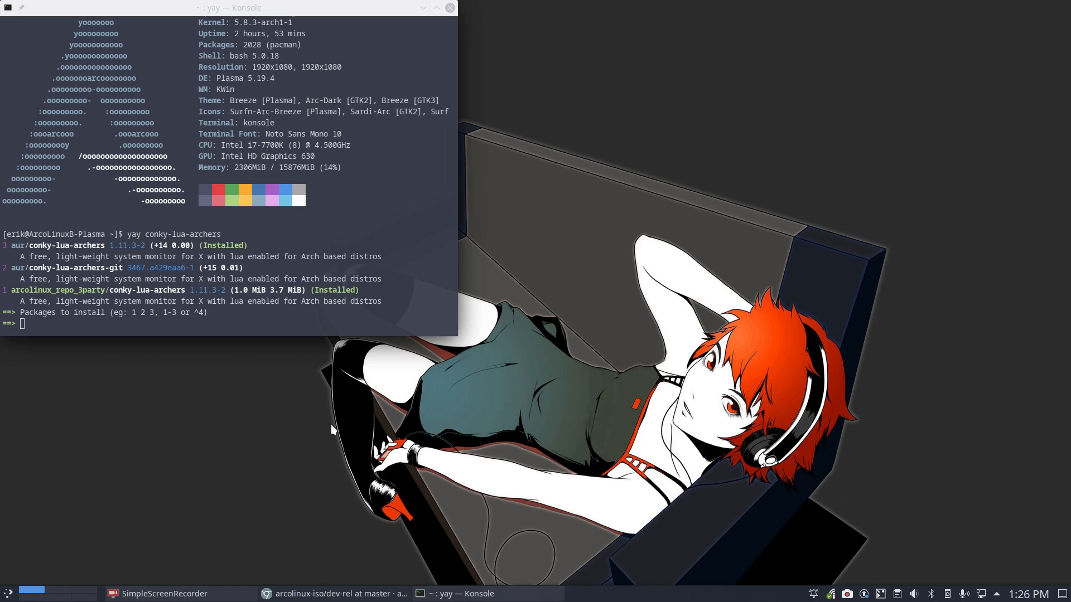
{"action": "mouse_move", "coordinate": [620, 375]}
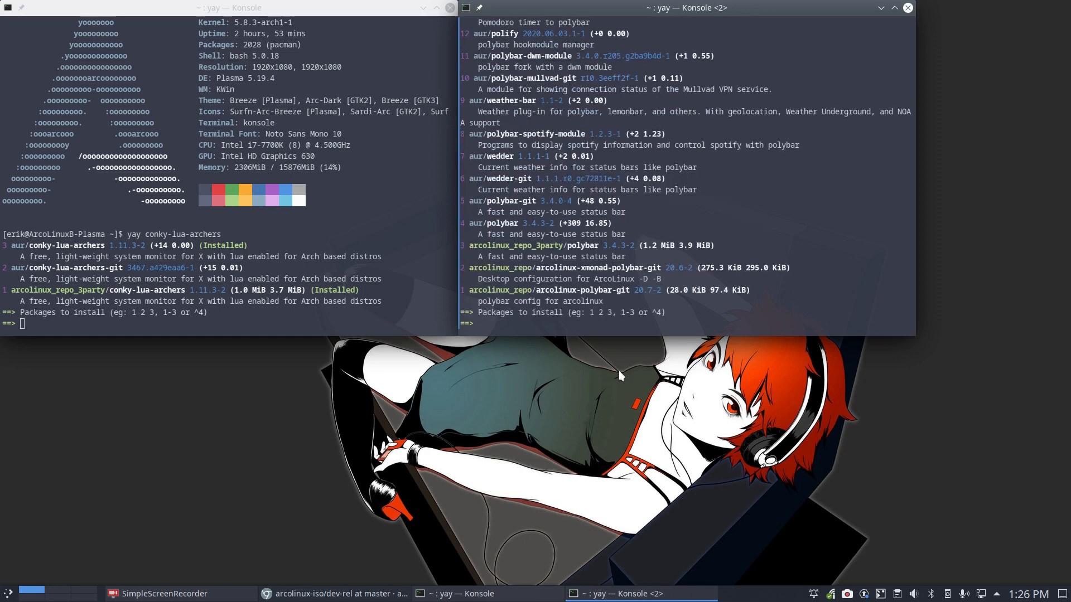
{"action": "mouse_move", "coordinate": [566, 272]}
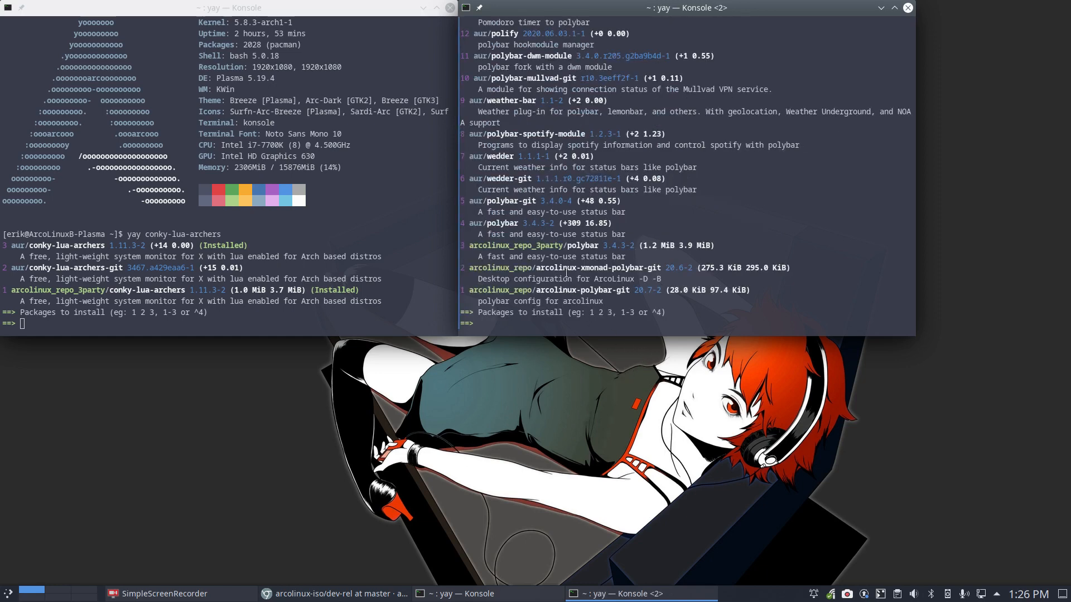
- Select the polybar version number and the conky-lua-archers package name in the terminals
{"action": "double_click", "coordinate": [578, 244]}
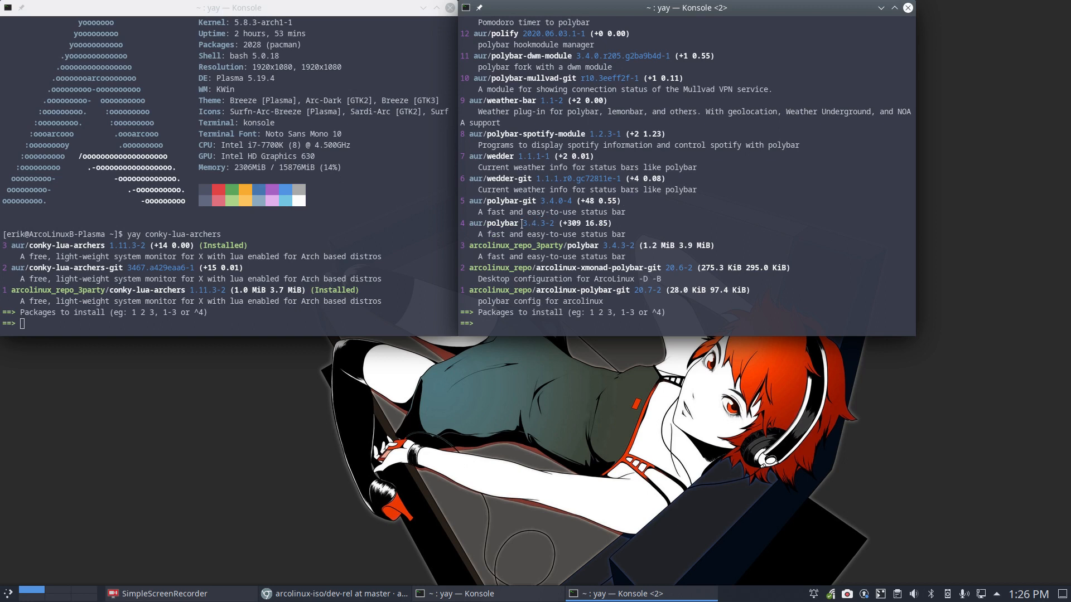
{"action": "double_click", "coordinate": [538, 223]}
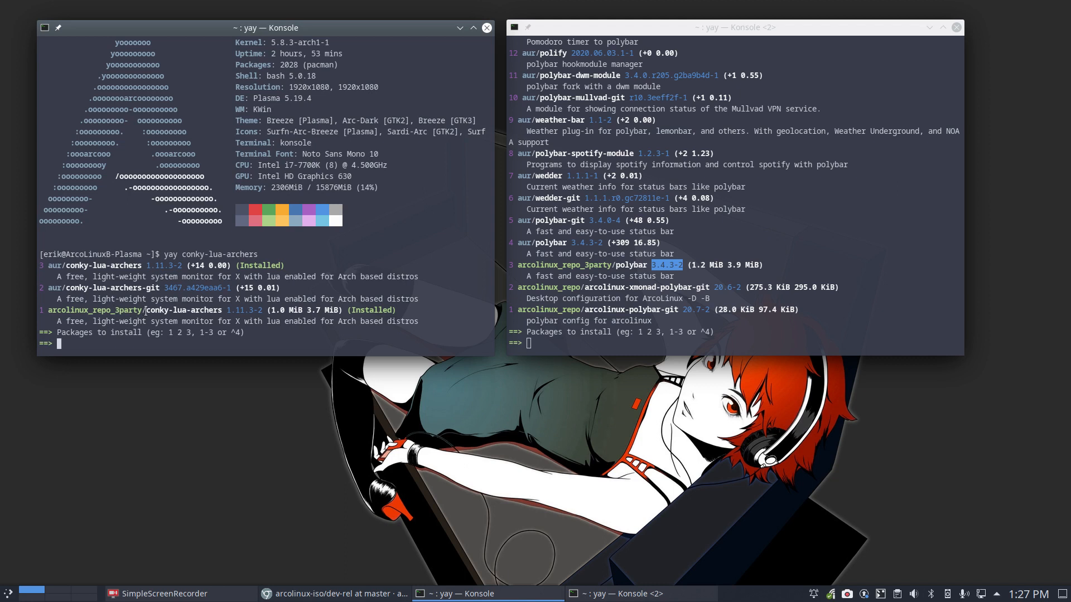
{"action": "double_click", "coordinate": [183, 310]}
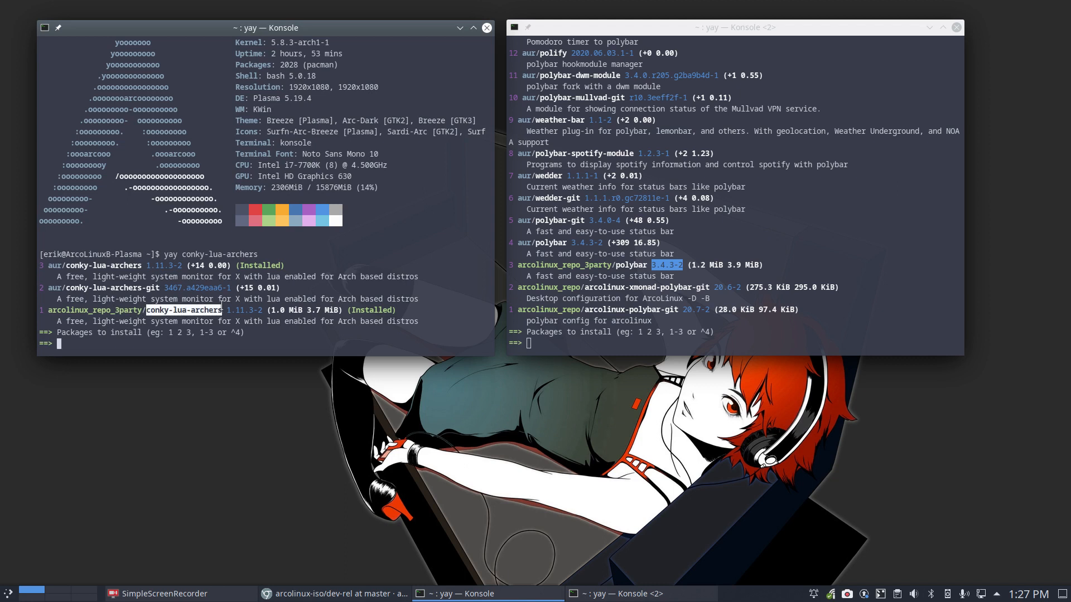